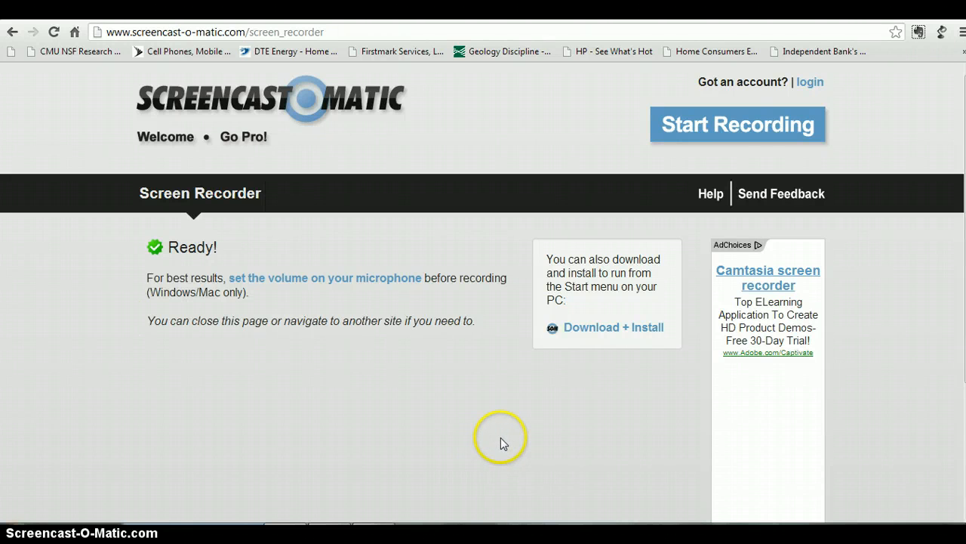
mouse_move(511, 294)
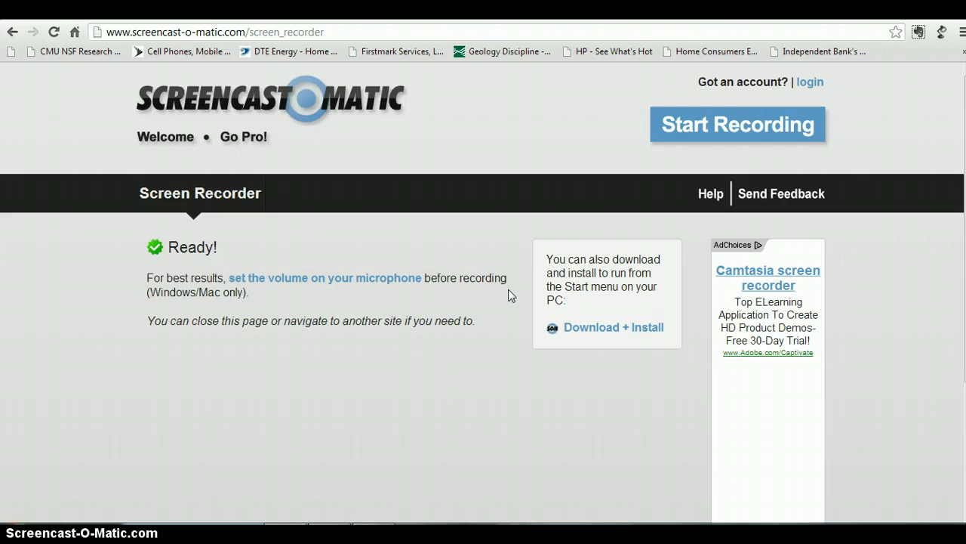
mouse_move(549, 86)
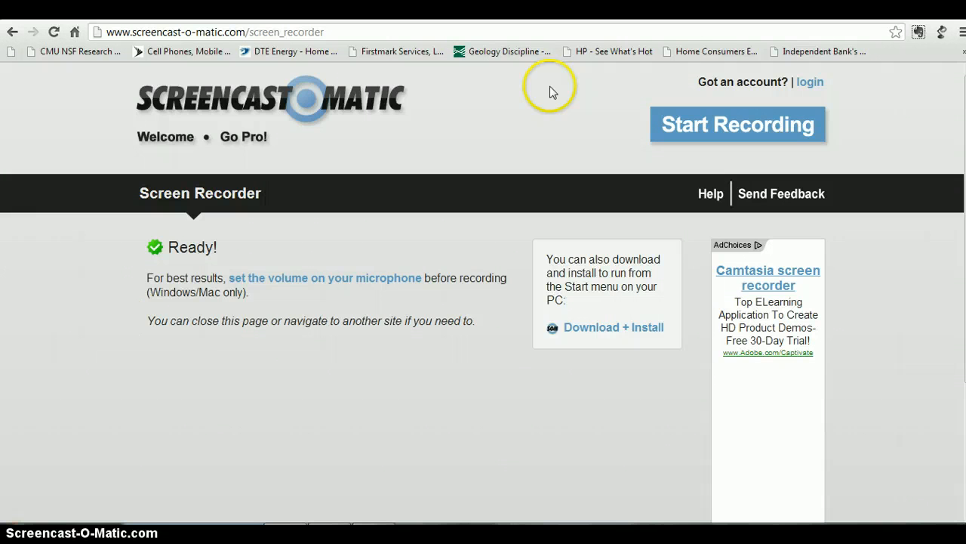
mouse_move(604, 132)
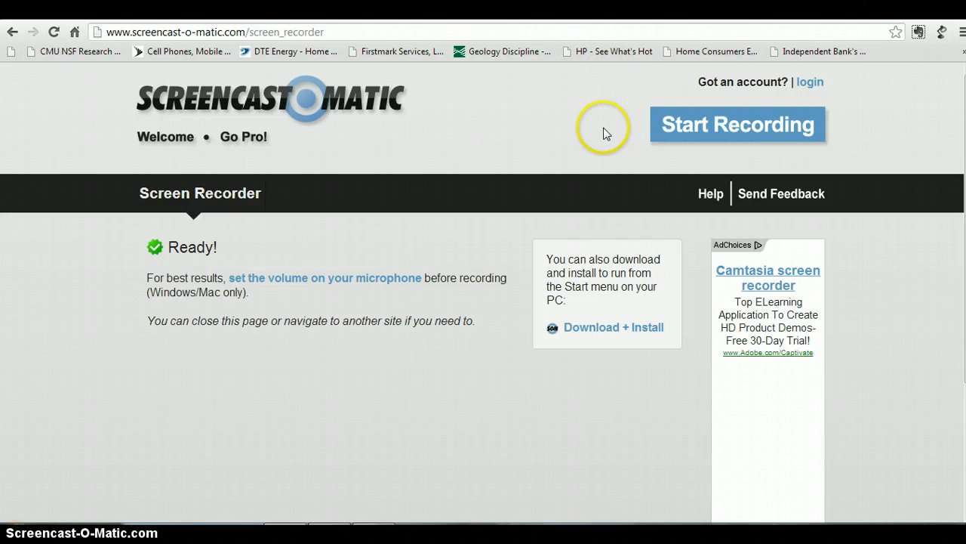
mouse_move(592, 155)
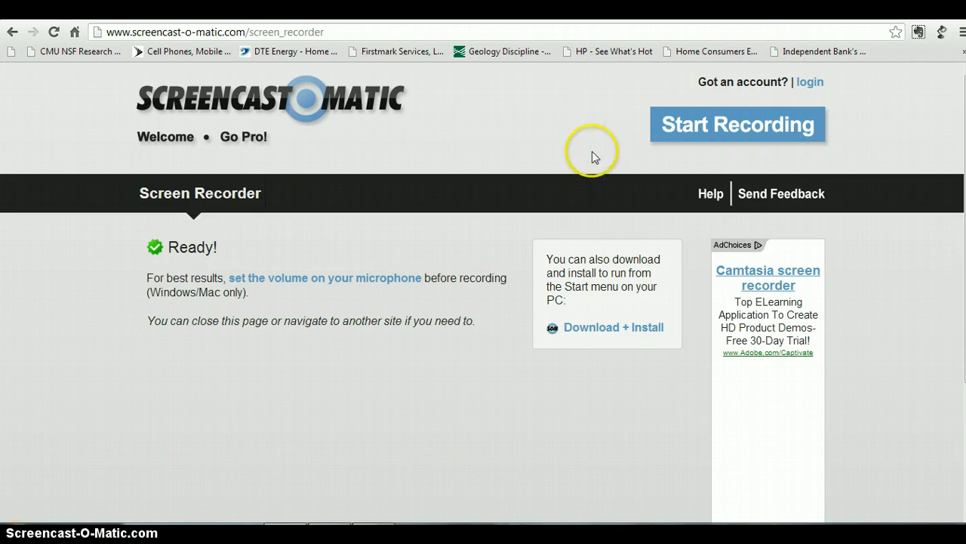
mouse_move(569, 136)
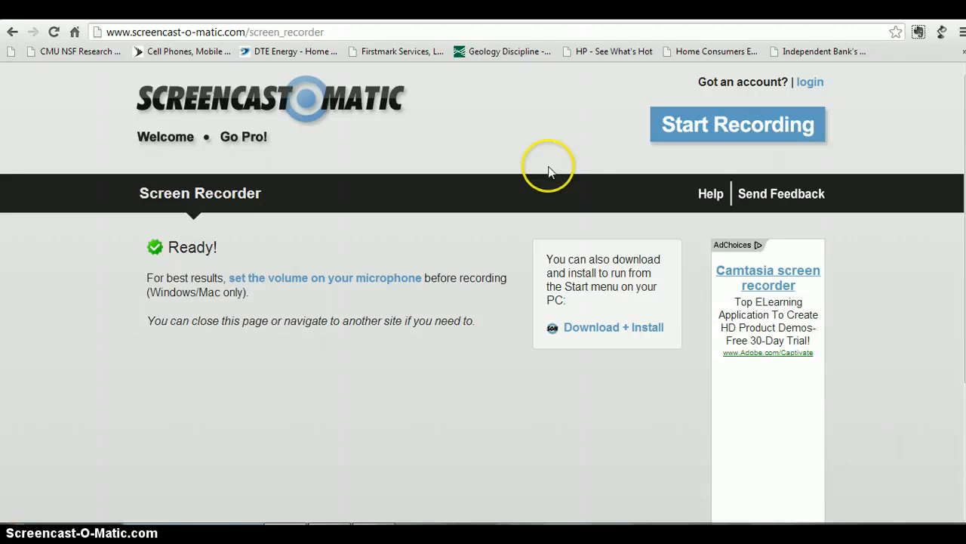
mouse_move(559, 178)
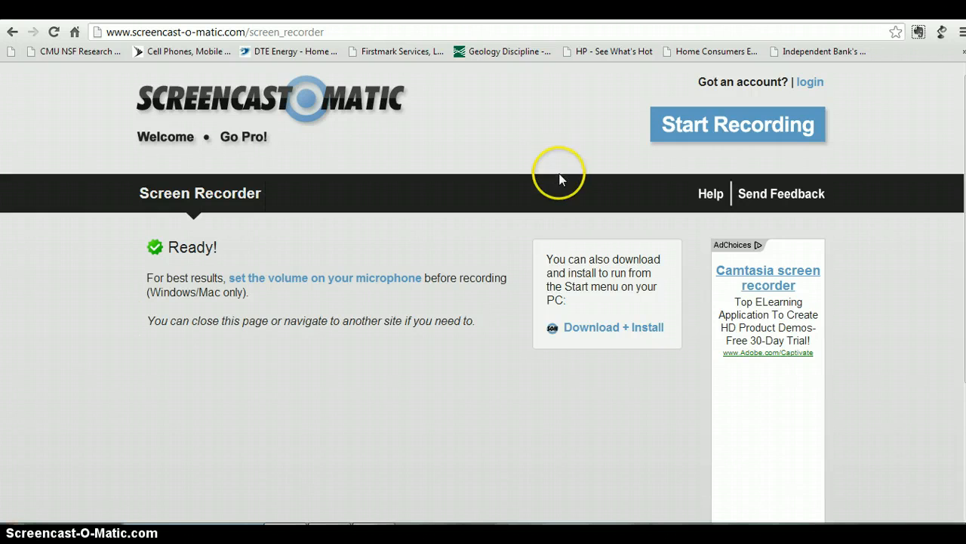
mouse_move(328, 173)
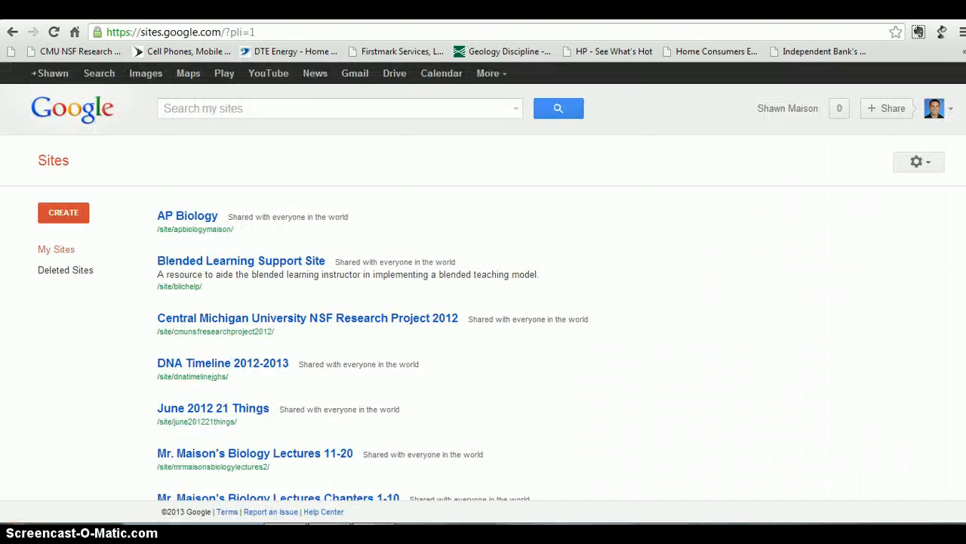
Reopen Google Sites from Google's products list and start creating a new site.
scroll(down, 3)
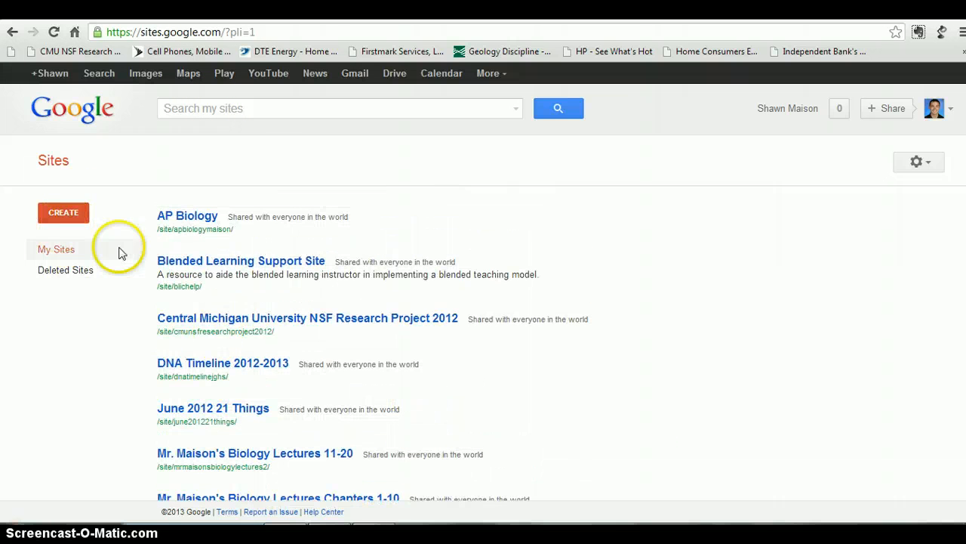
mouse_move(111, 117)
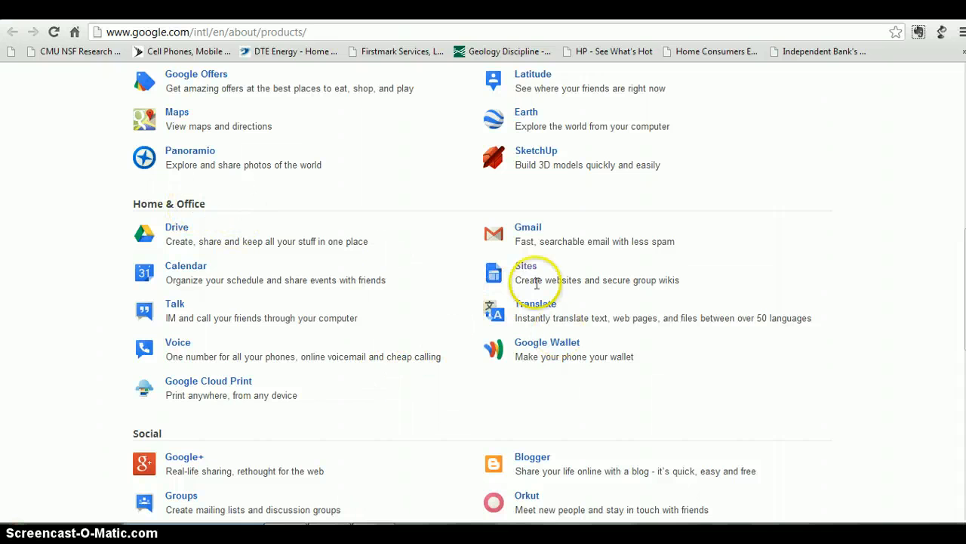
click(527, 265)
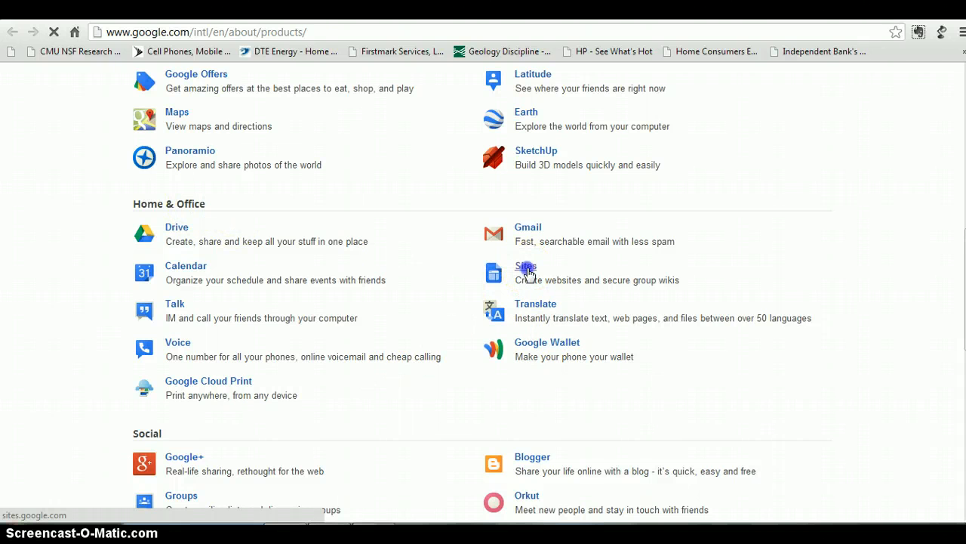
click(526, 266)
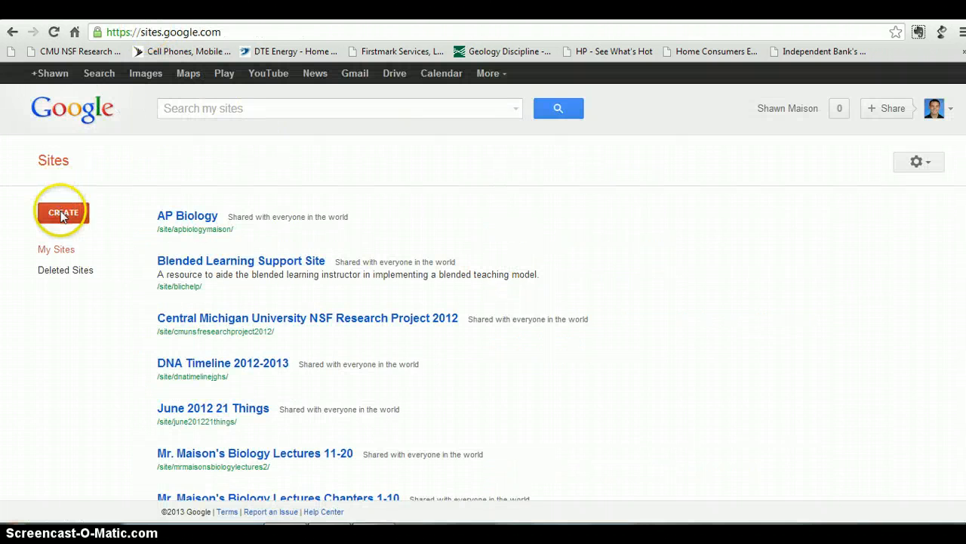
click(63, 212)
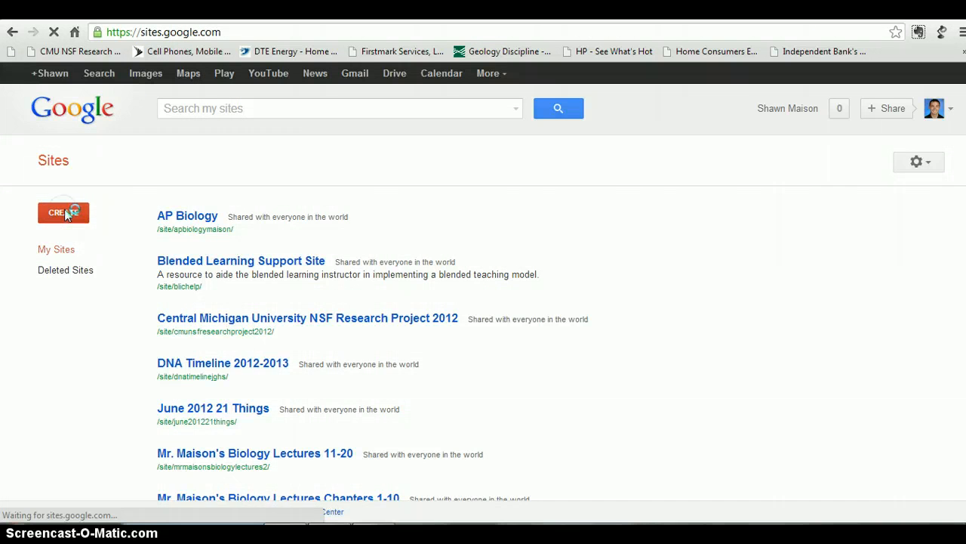
Browse the new site's theme gallery, then cancel and return to My Sites.
click(64, 212)
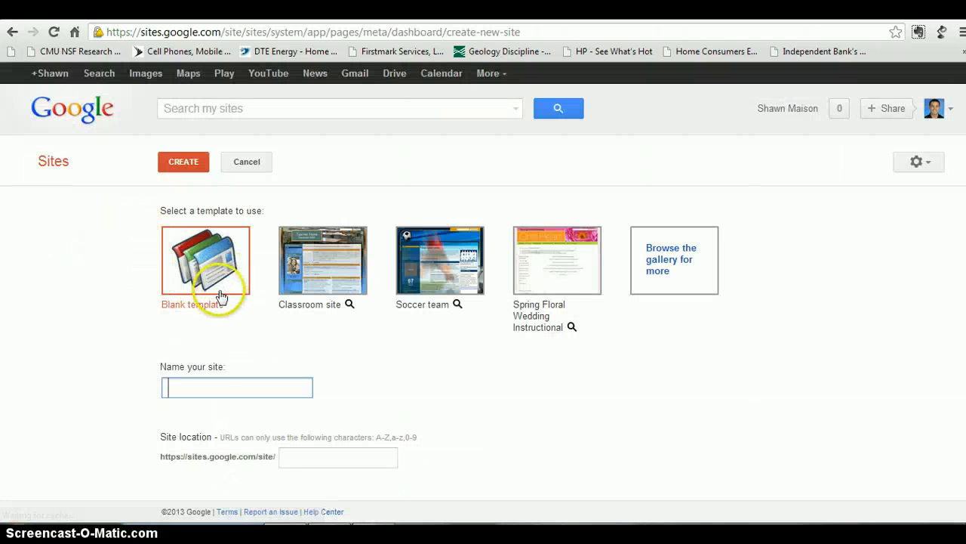
scroll(down, 3)
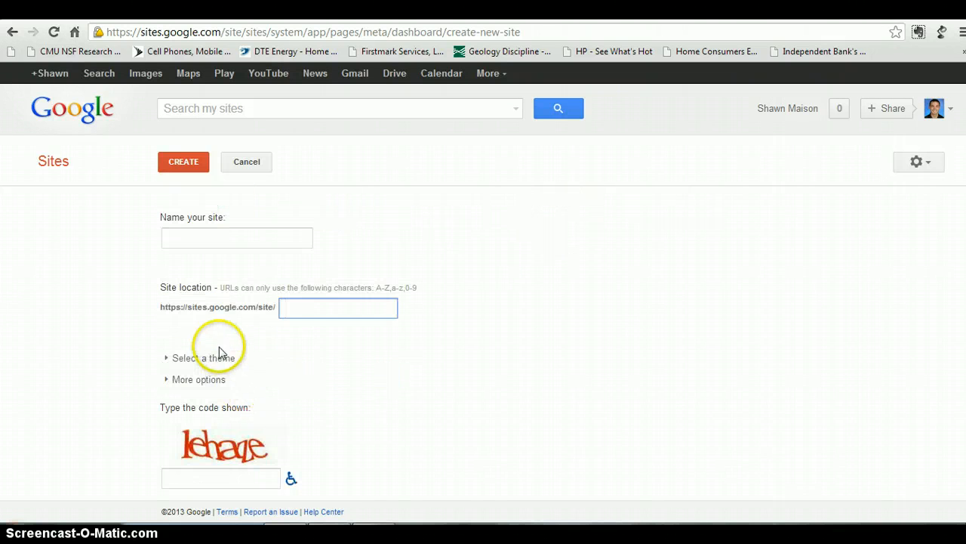
click(204, 357)
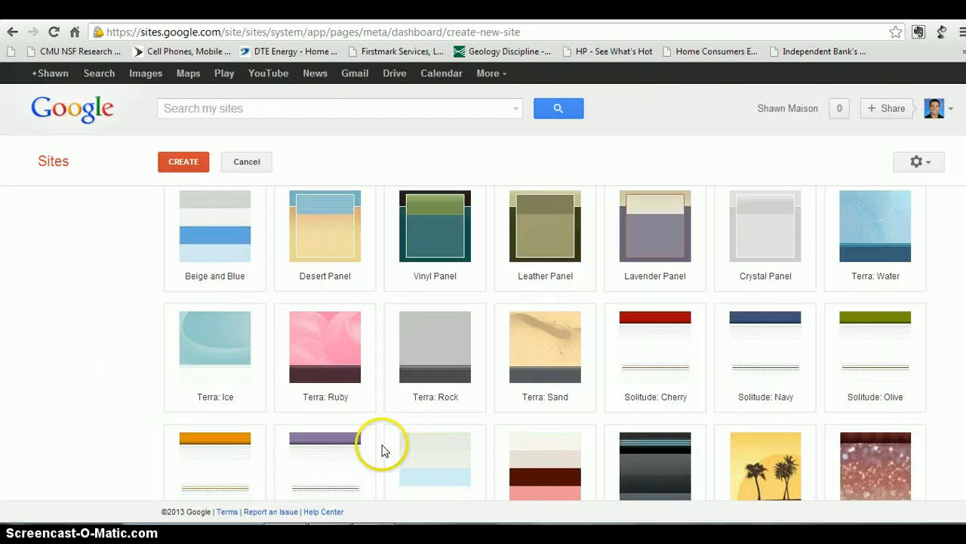
scroll(down, 3)
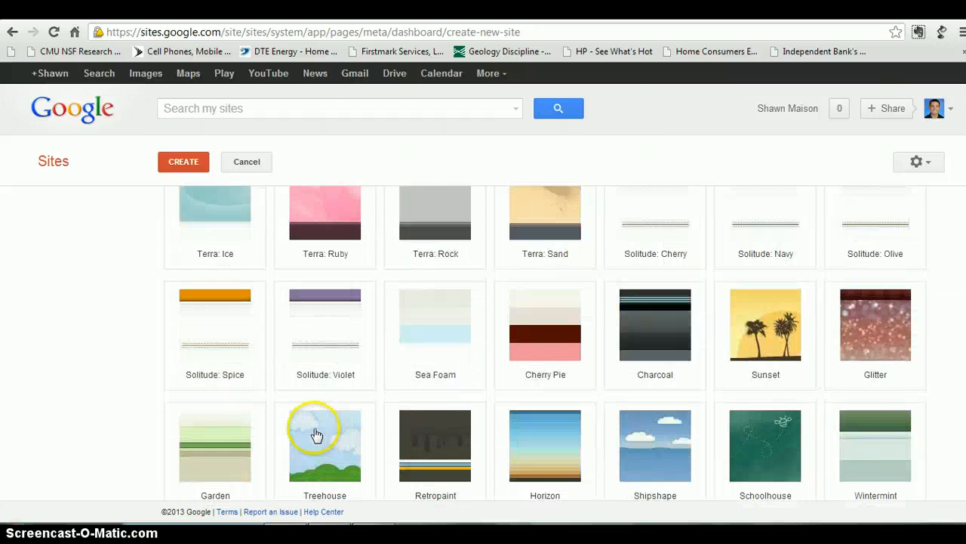
scroll(down, 3)
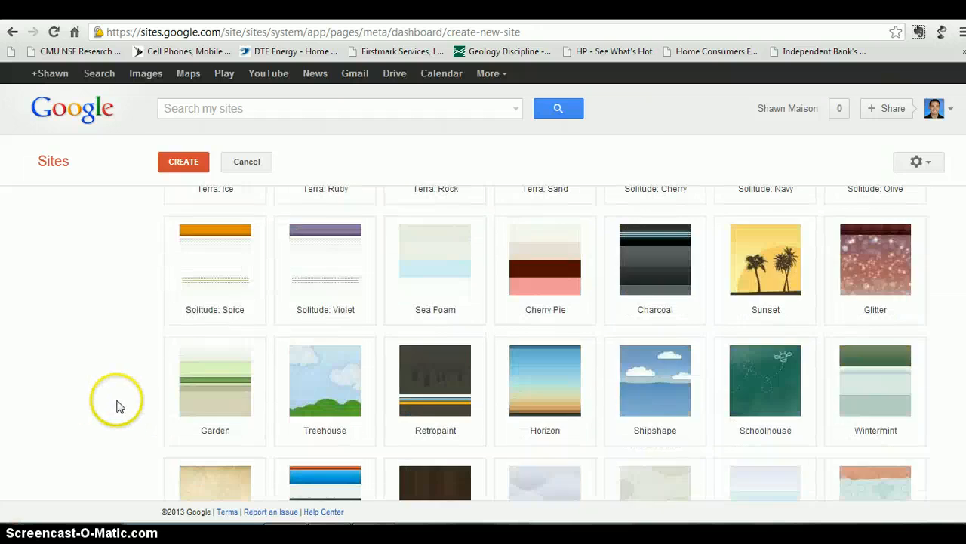
scroll(down, 3)
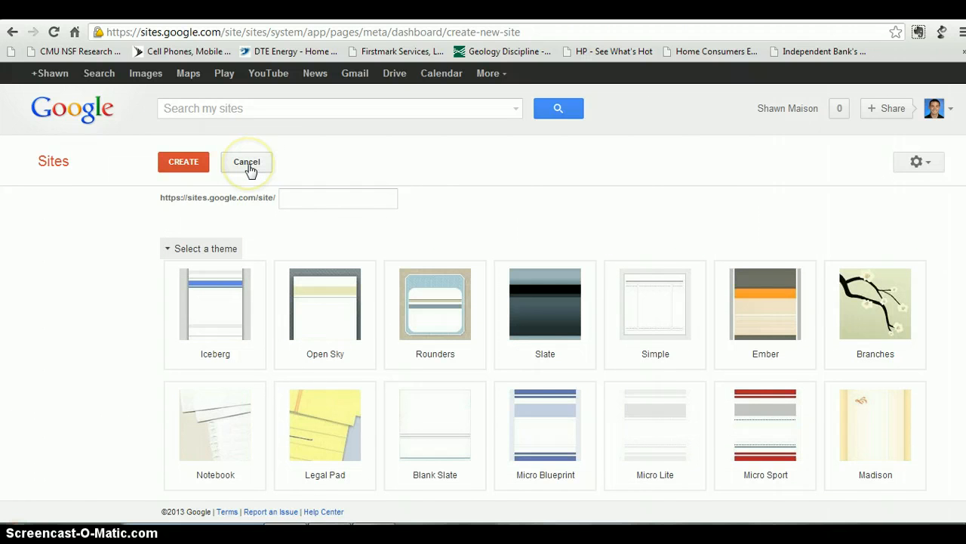
click(247, 161)
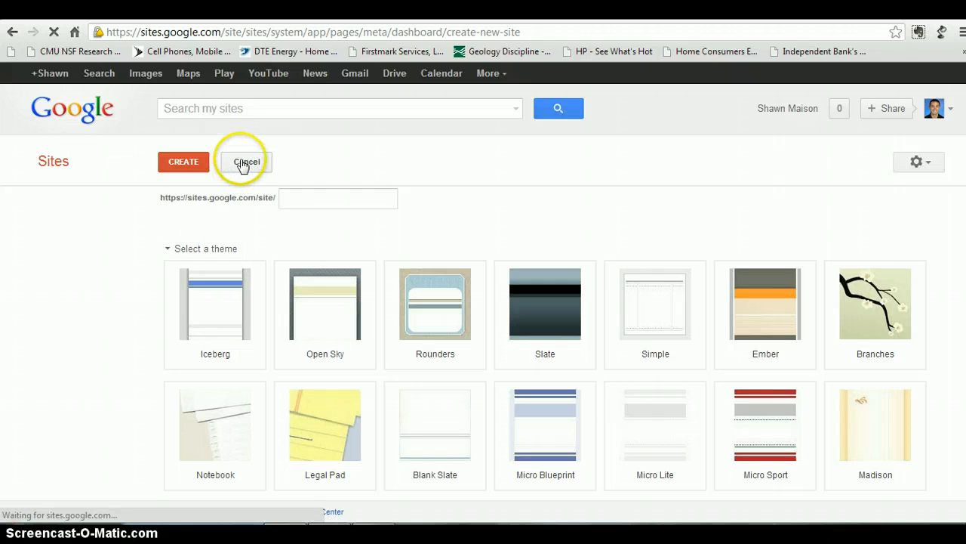
click(246, 162)
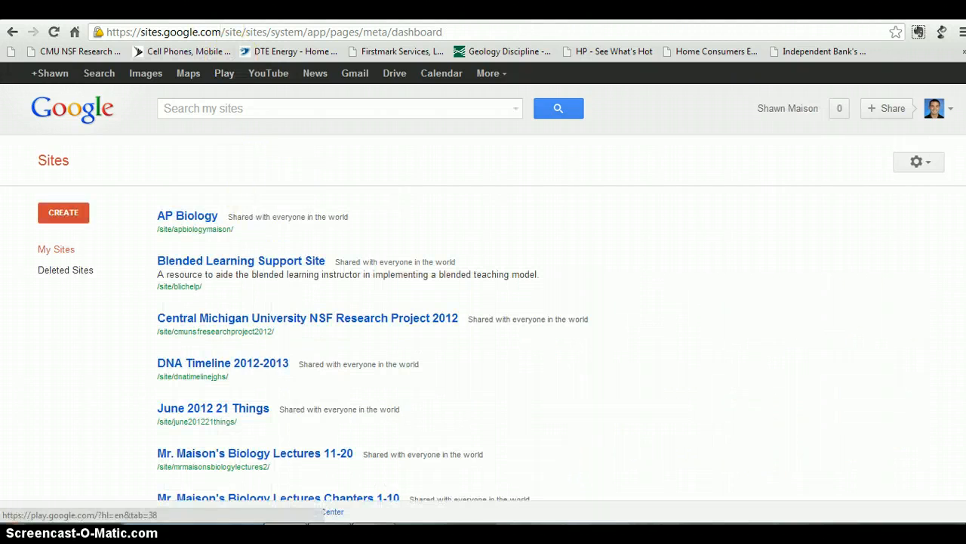
Review the AP Biology site, then start a new page placed under Home.
click(188, 216)
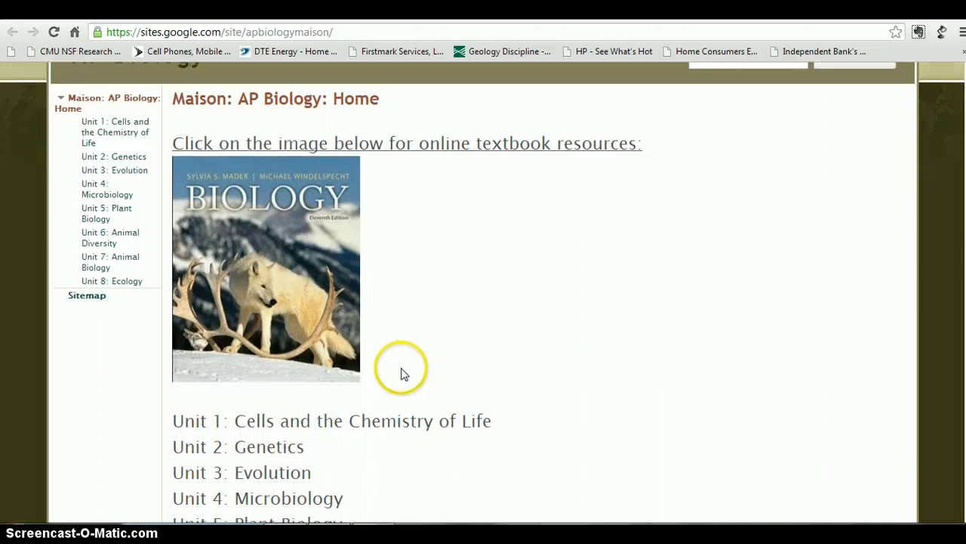
scroll(up, 3)
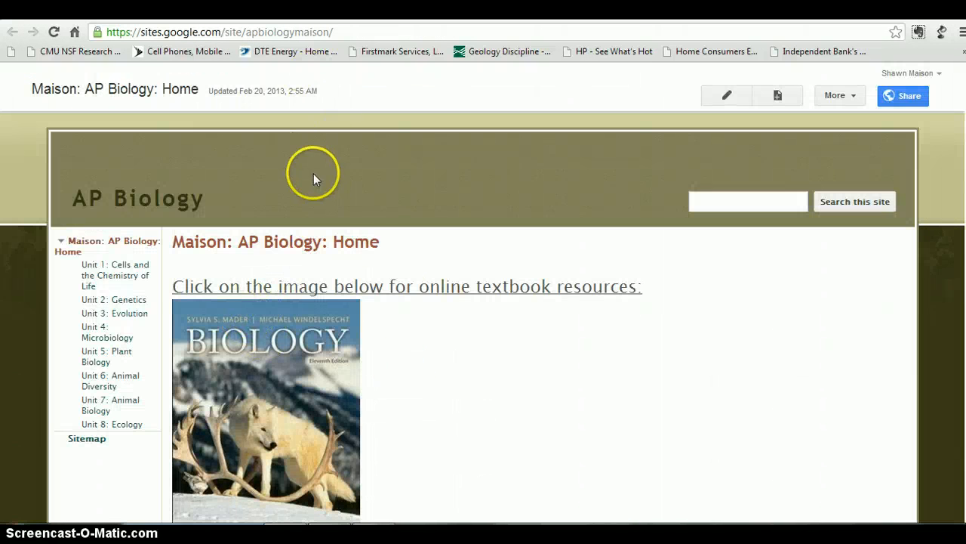
scroll(down, 3)
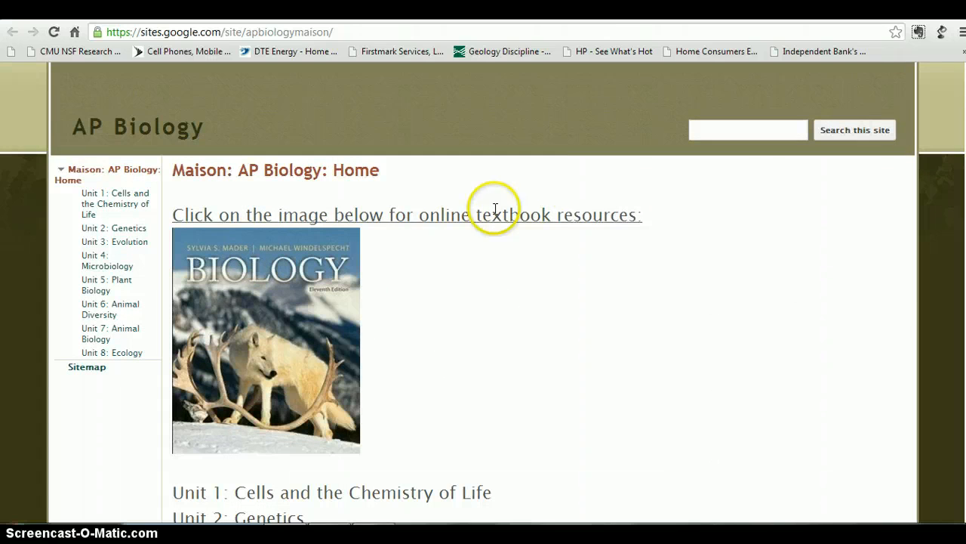
mouse_move(417, 221)
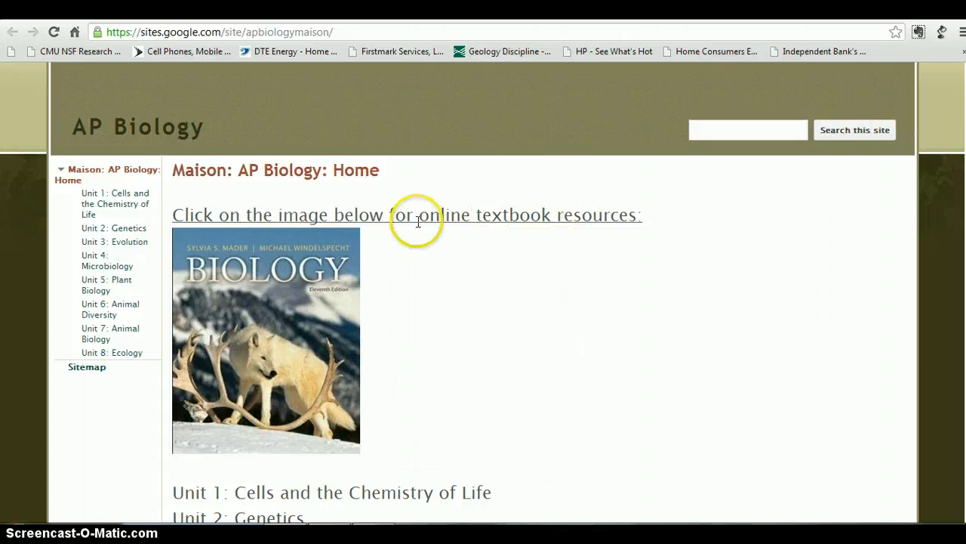
mouse_move(636, 483)
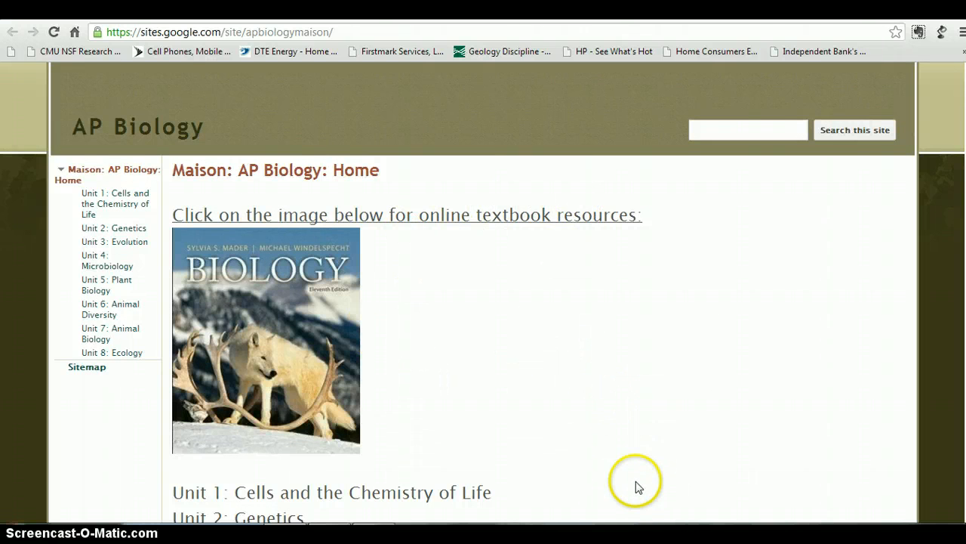
scroll(down, 3)
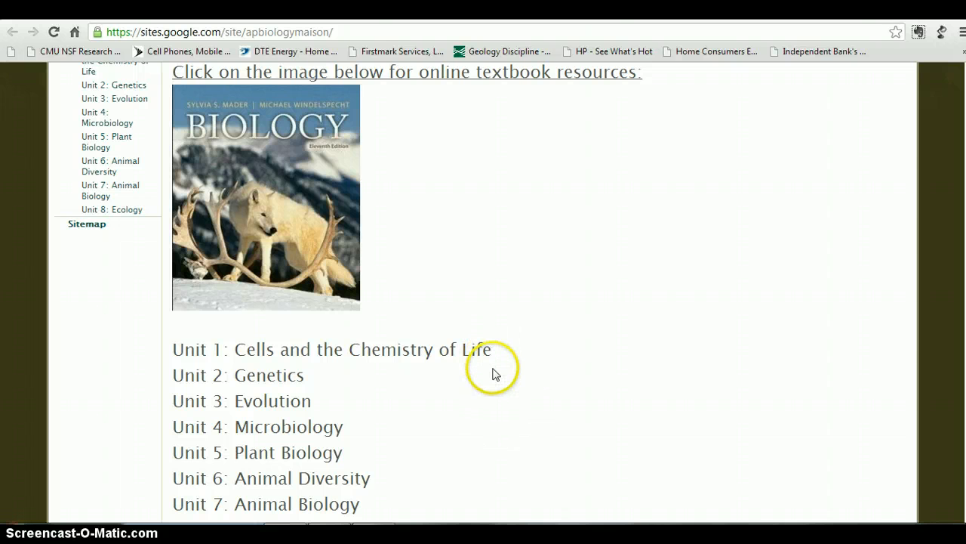
scroll(up, 3)
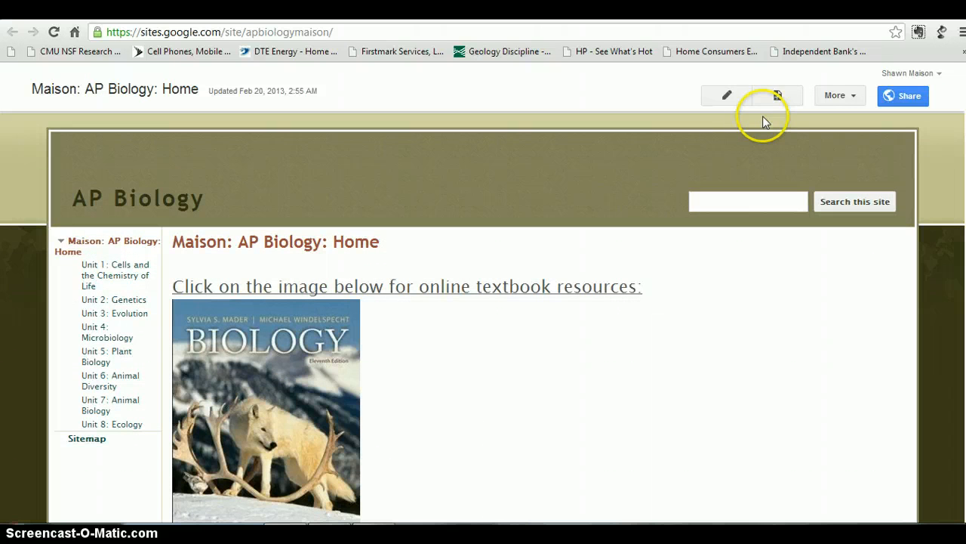
mouse_move(777, 95)
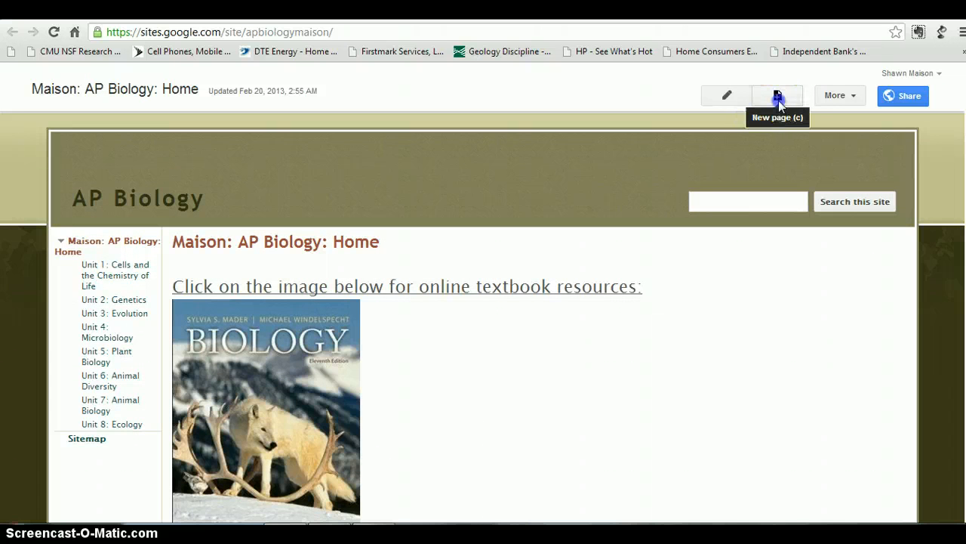
click(777, 95)
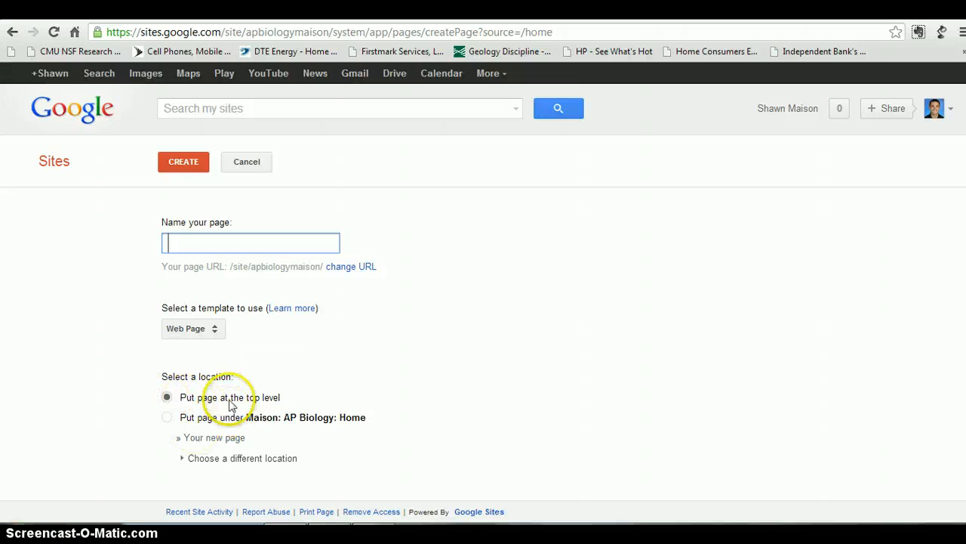
click(167, 417)
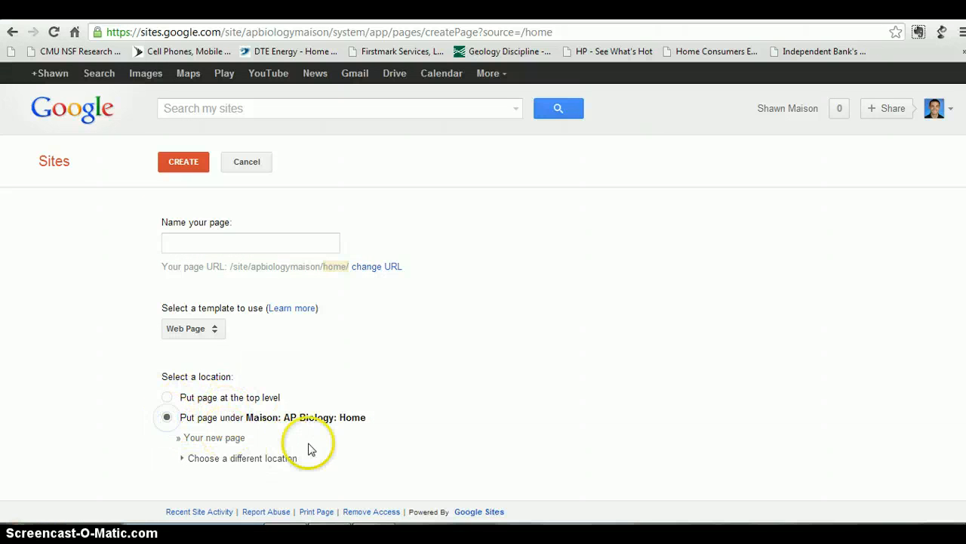
Cancel the new page and edit the AP Biology Home page, selecting the Unit 1 line.
click(247, 162)
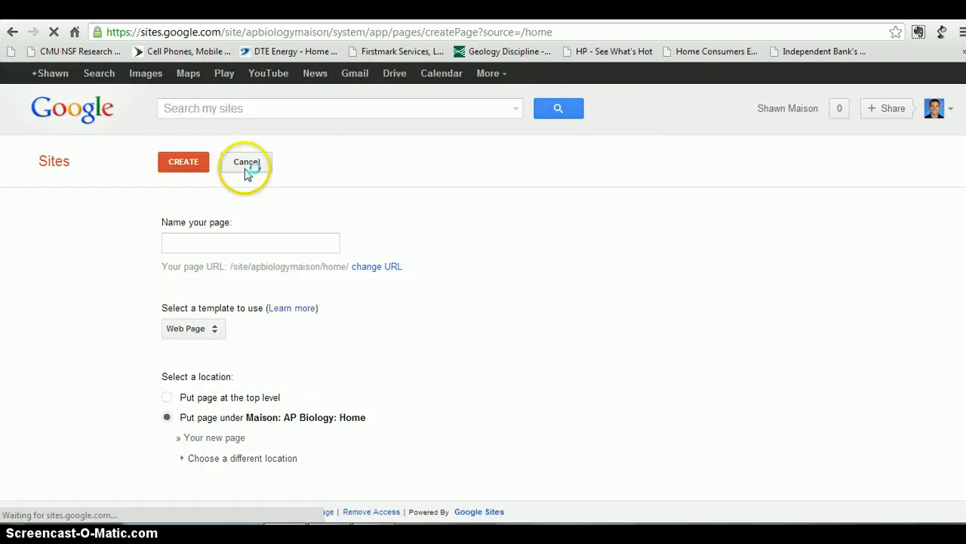
click(247, 161)
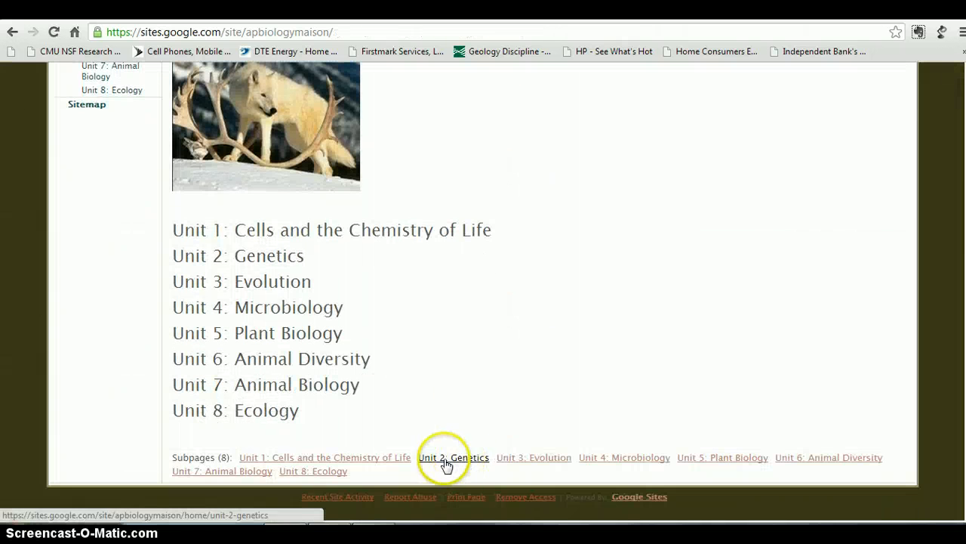
mouse_move(543, 300)
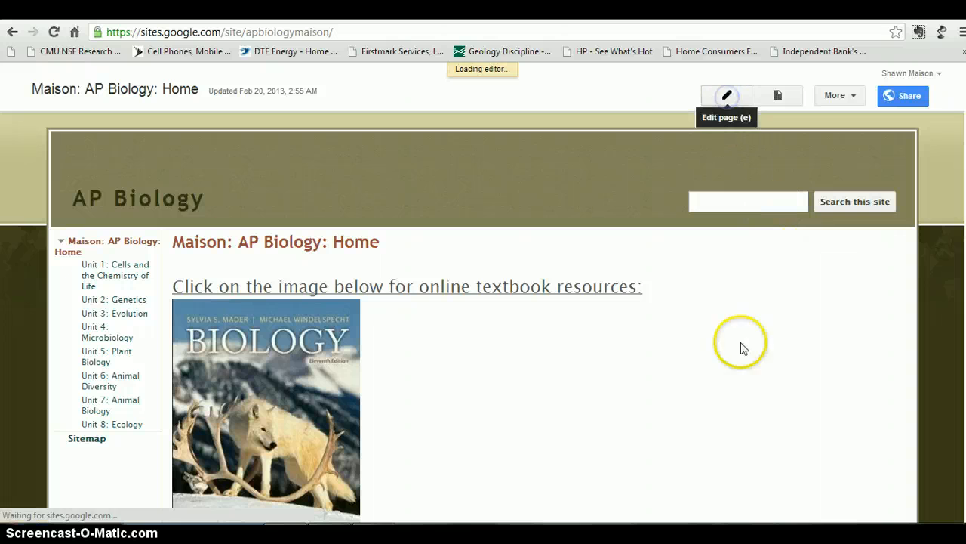
click(725, 95)
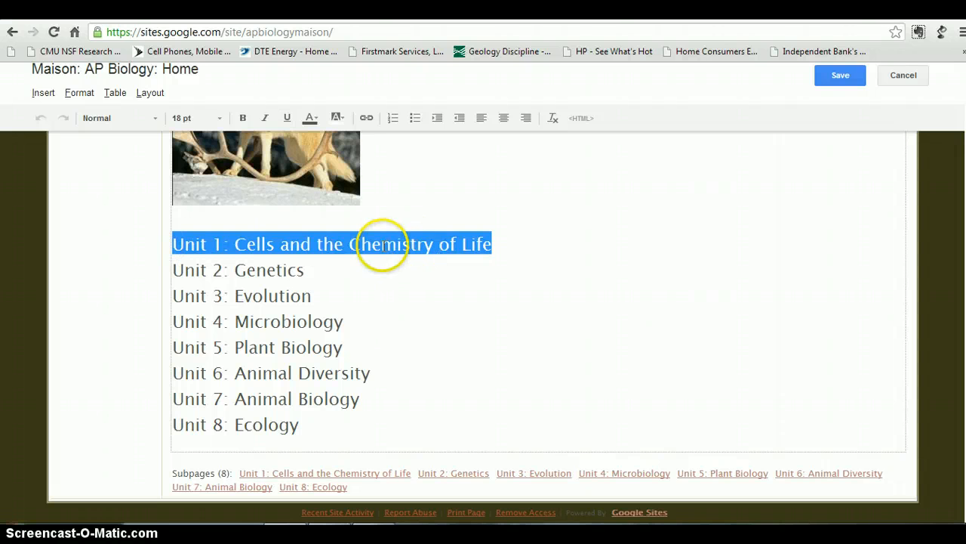
Link the Unit 1 heading to the 'Unit 1: Cells and the Chemistry of Life' subpage.
click(43, 92)
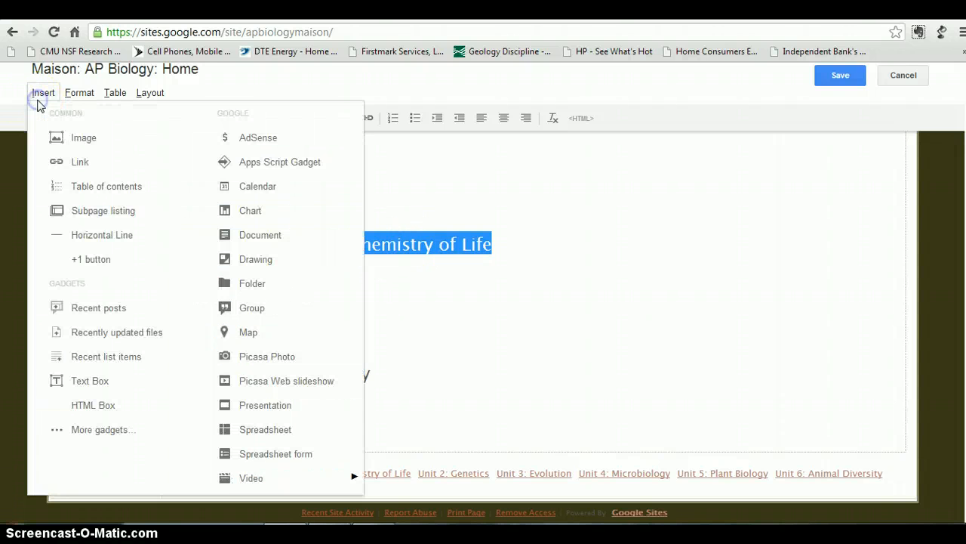
click(79, 161)
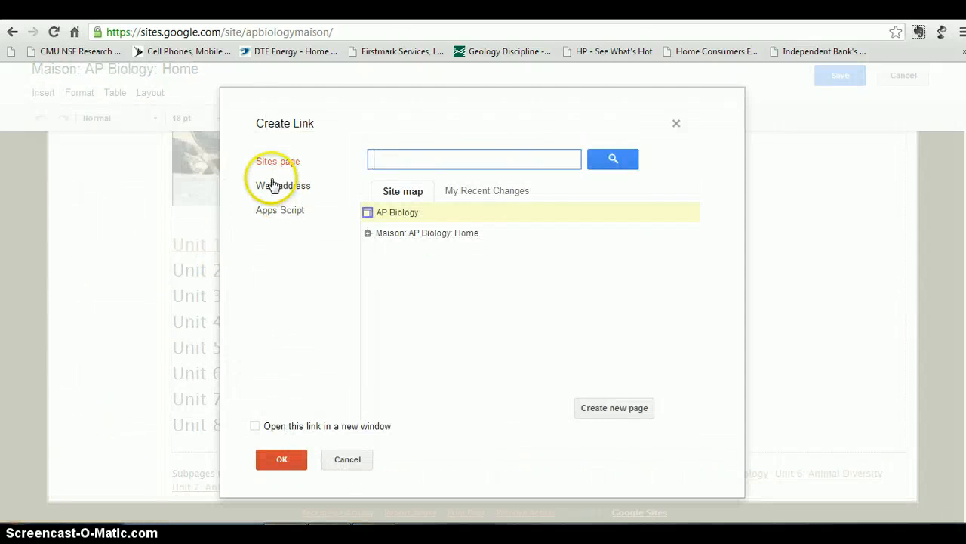
click(284, 185)
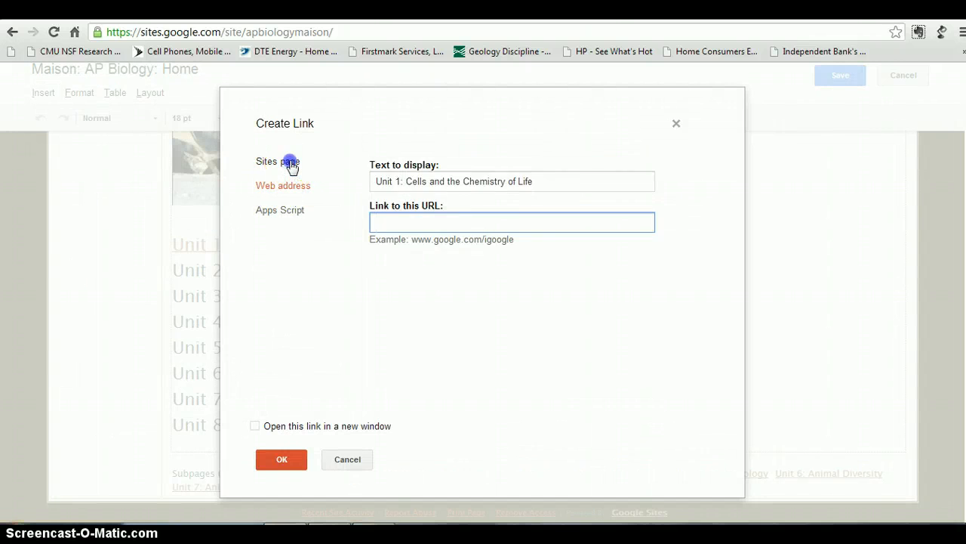
click(277, 161)
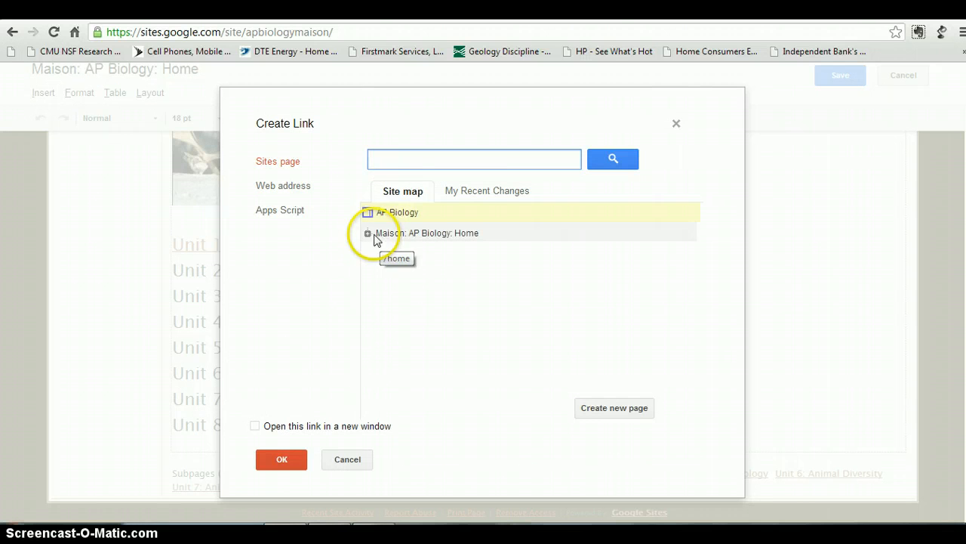
click(369, 233)
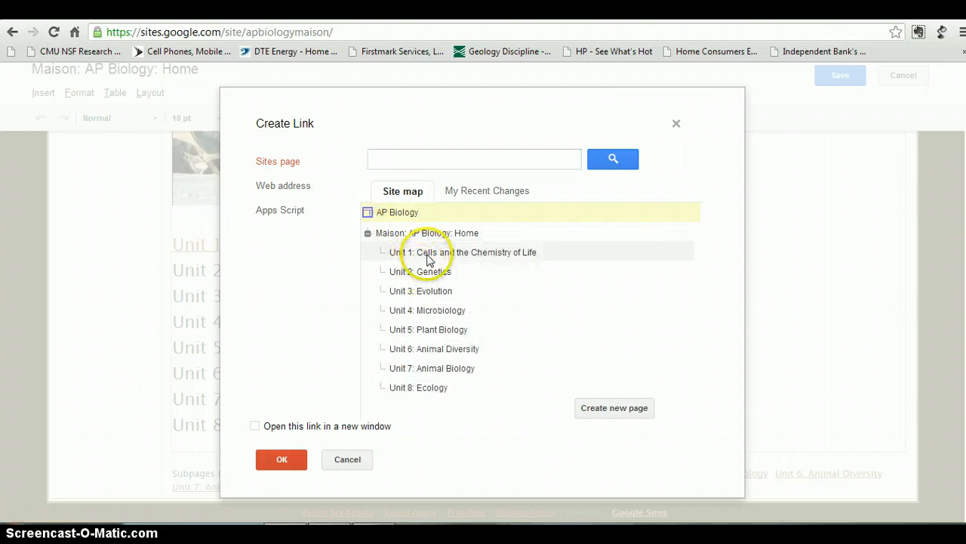
click(462, 253)
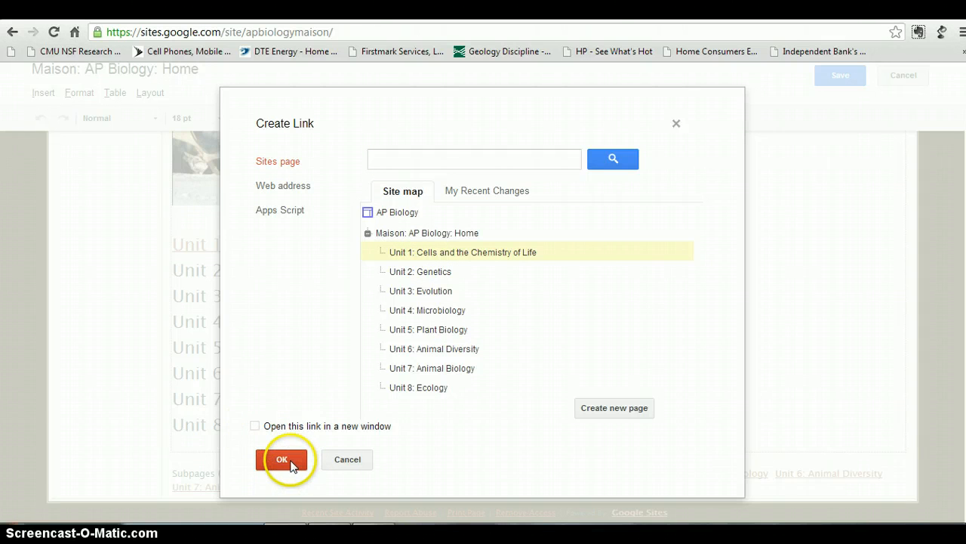
click(281, 459)
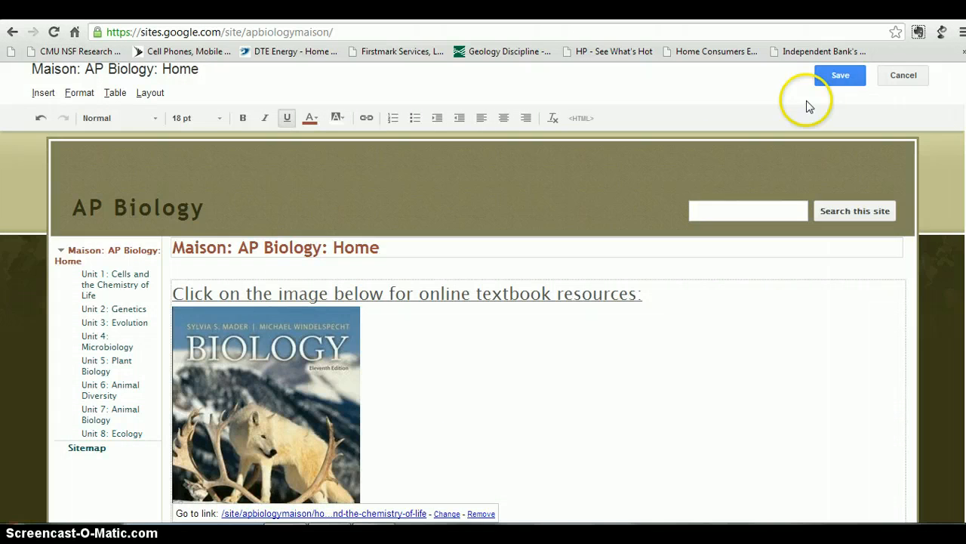
Save the Home page and follow the new Unit 1 link to its subpage.
click(840, 74)
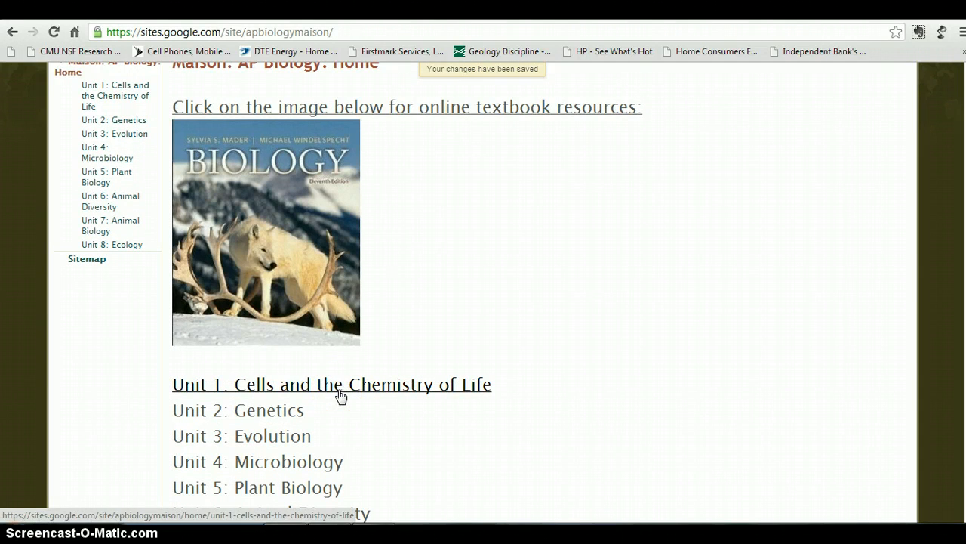
click(332, 384)
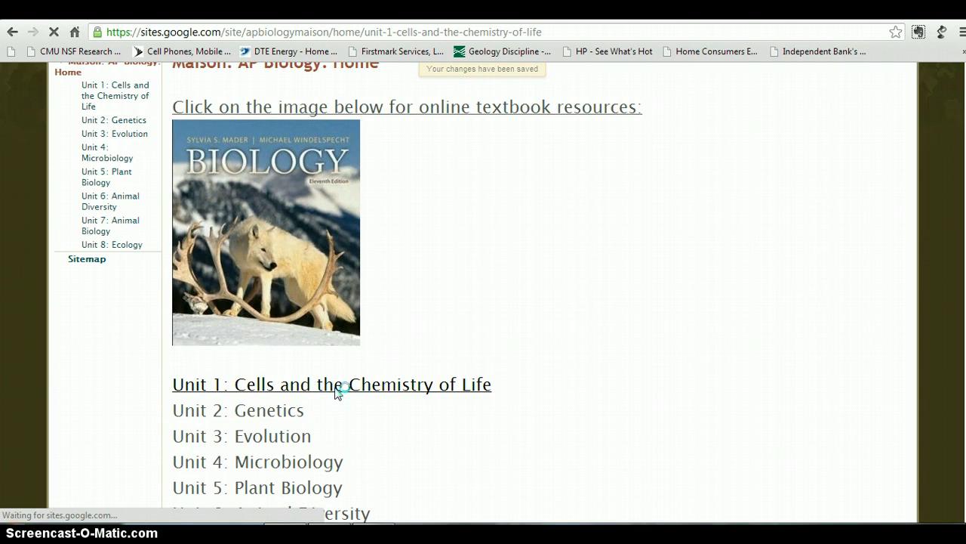
click(332, 384)
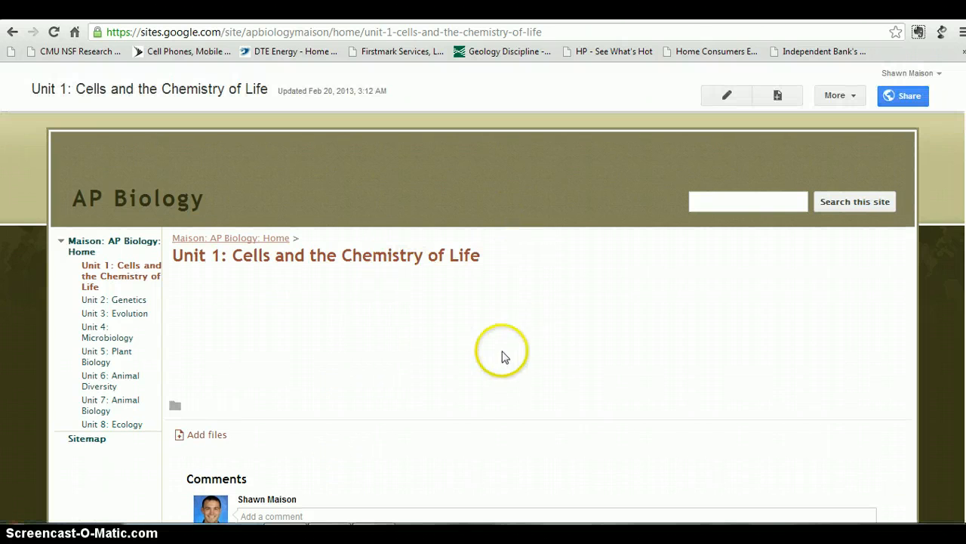
mouse_move(468, 413)
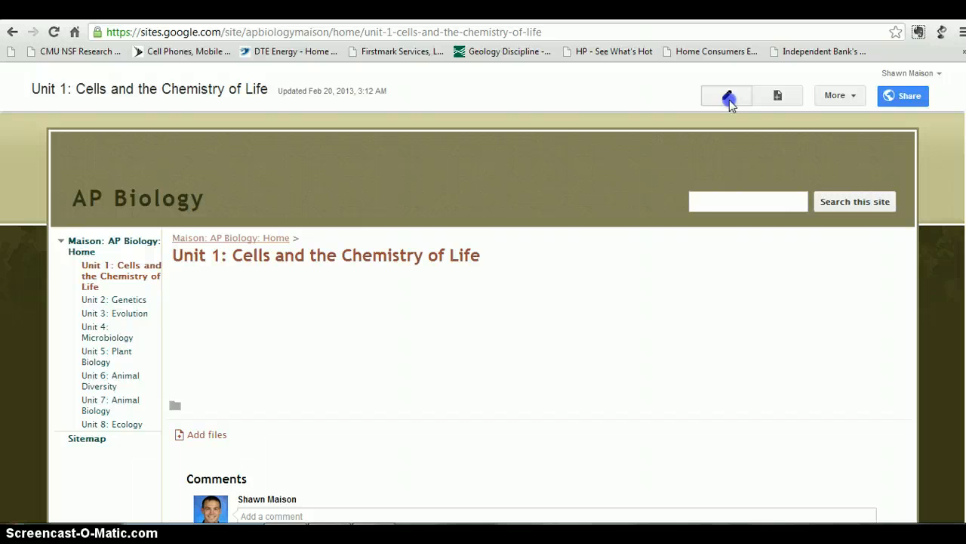
Edit the Unit 1 page and choose Insert > Document to embed a Google Doc.
click(727, 96)
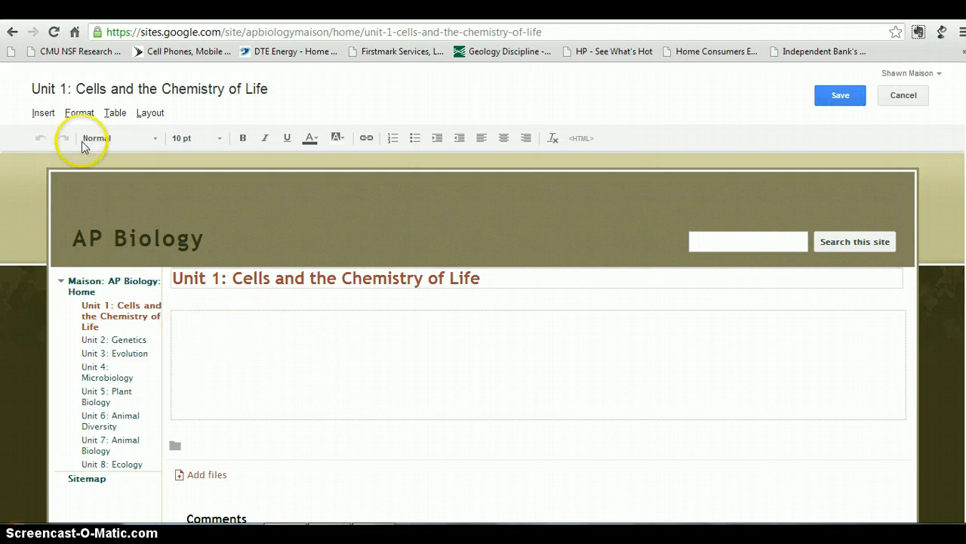
click(43, 112)
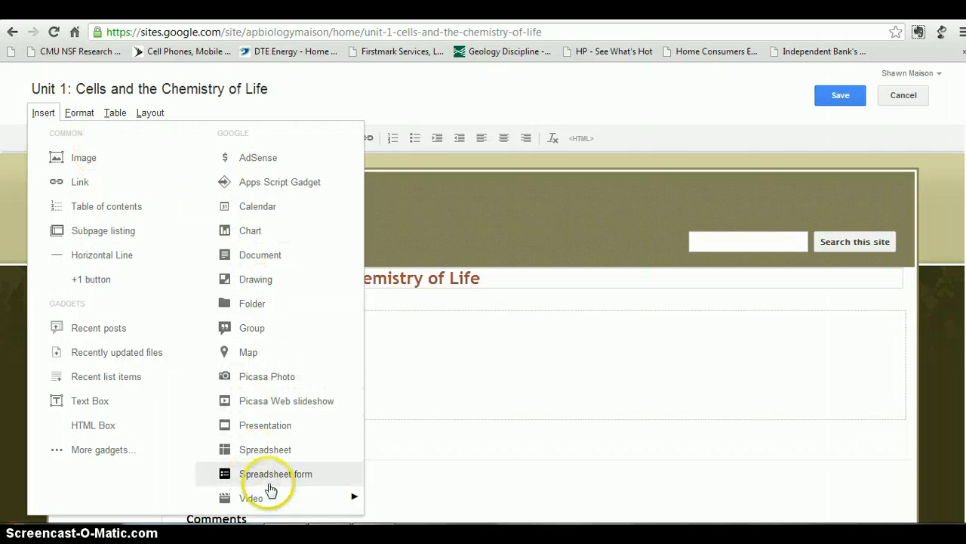
mouse_move(251, 498)
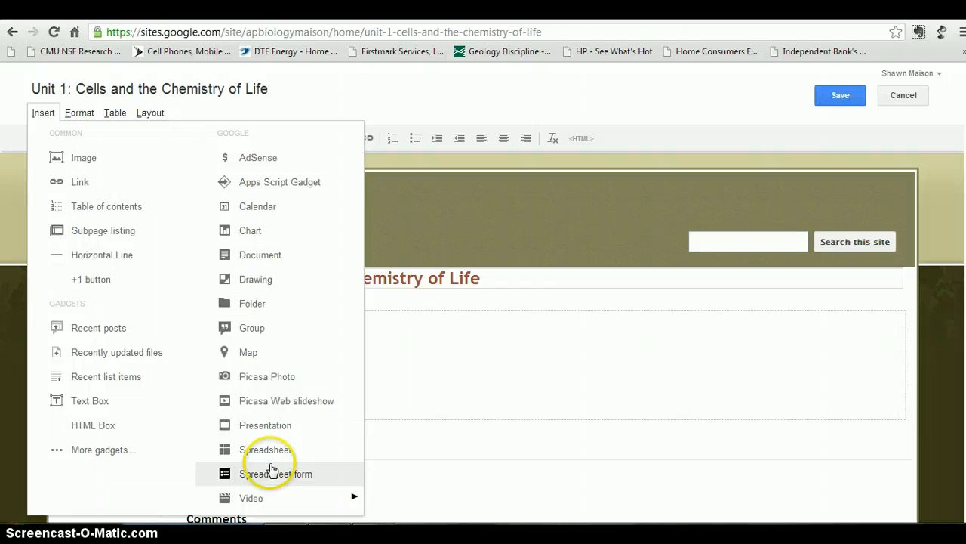
mouse_move(251, 497)
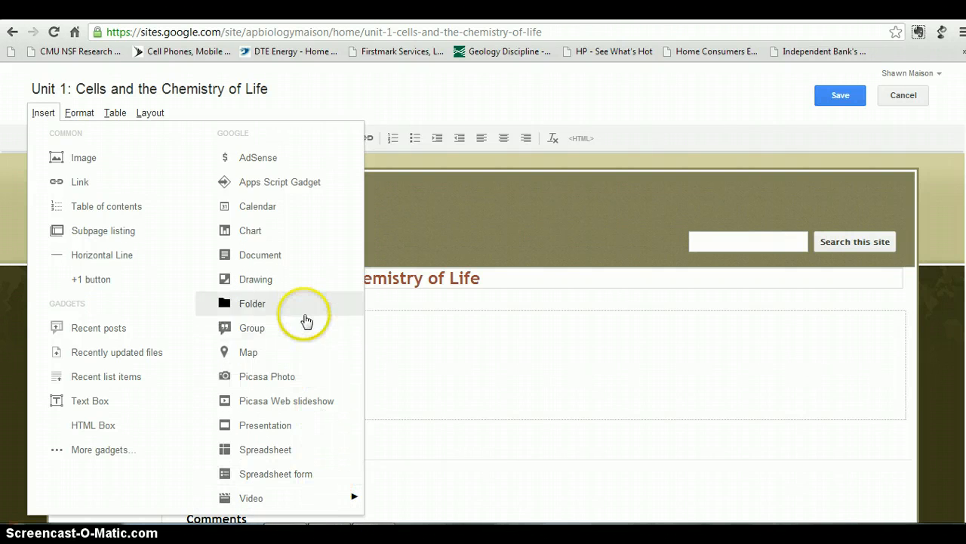
click(252, 303)
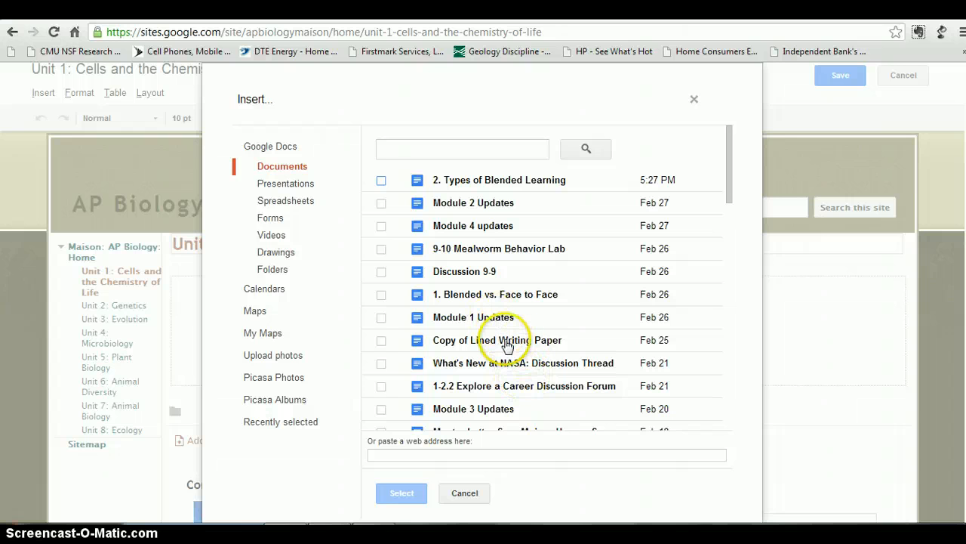
mouse_move(529, 369)
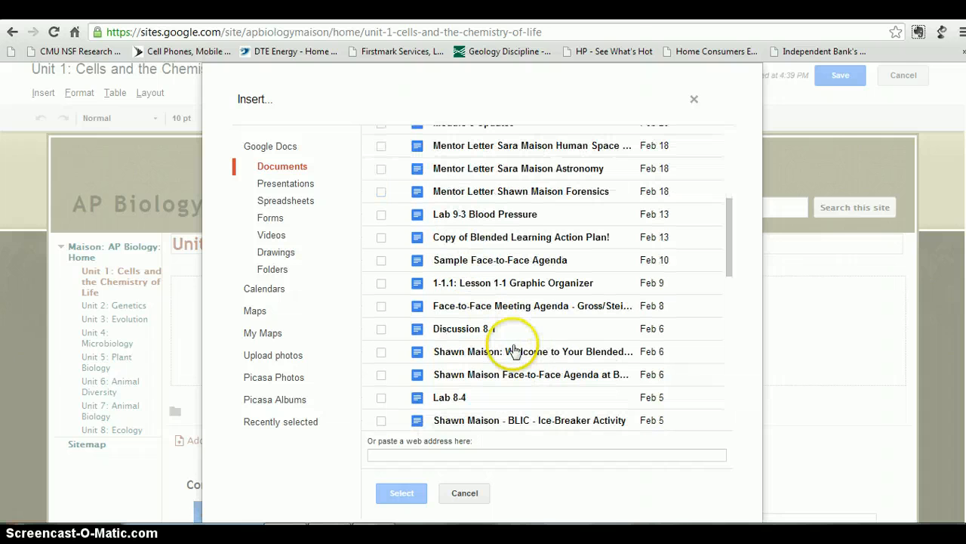
Select the Lab 8-4 document and insert it into the Unit 1 page.
scroll(down, 3)
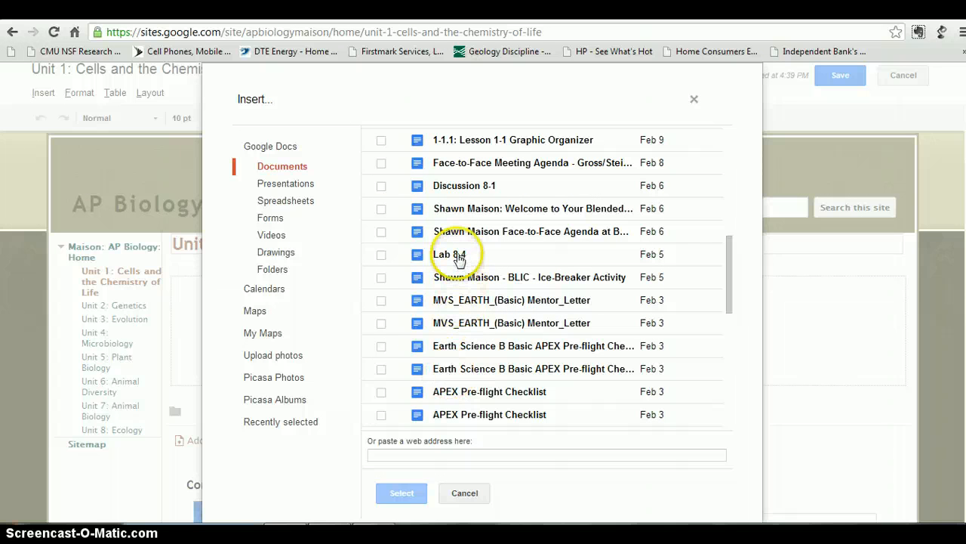
click(449, 254)
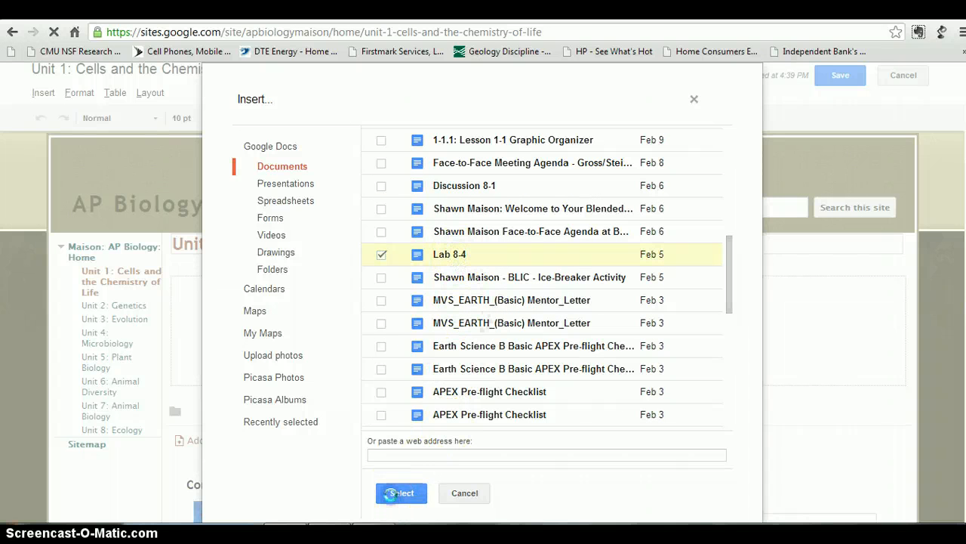
click(401, 492)
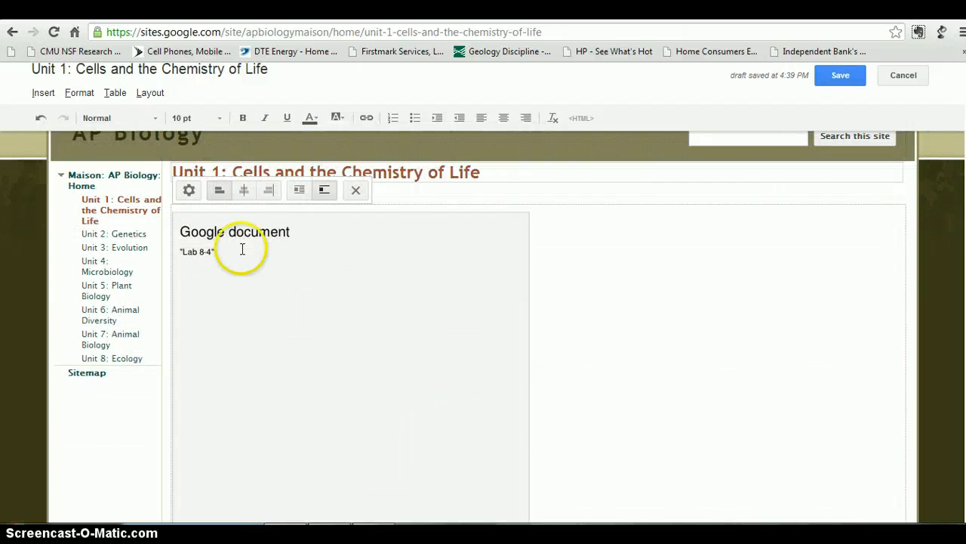
Save the Unit 1 page and scroll through the embedded Lab 8-4 document.
click(840, 75)
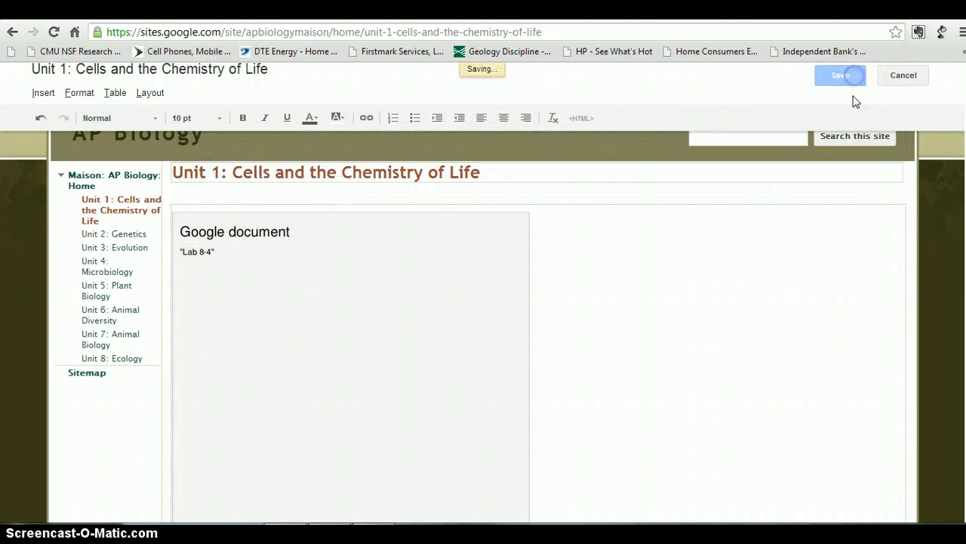
click(840, 75)
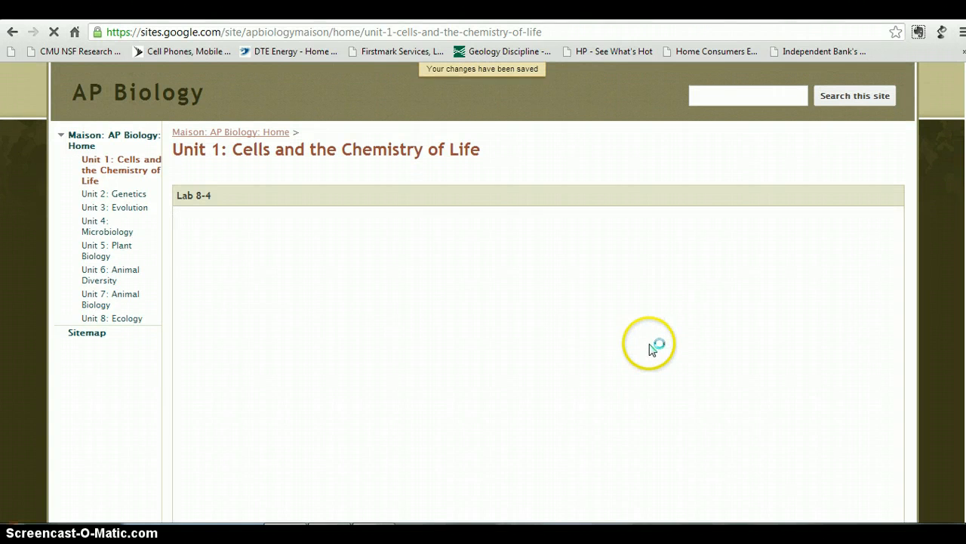
mouse_move(515, 357)
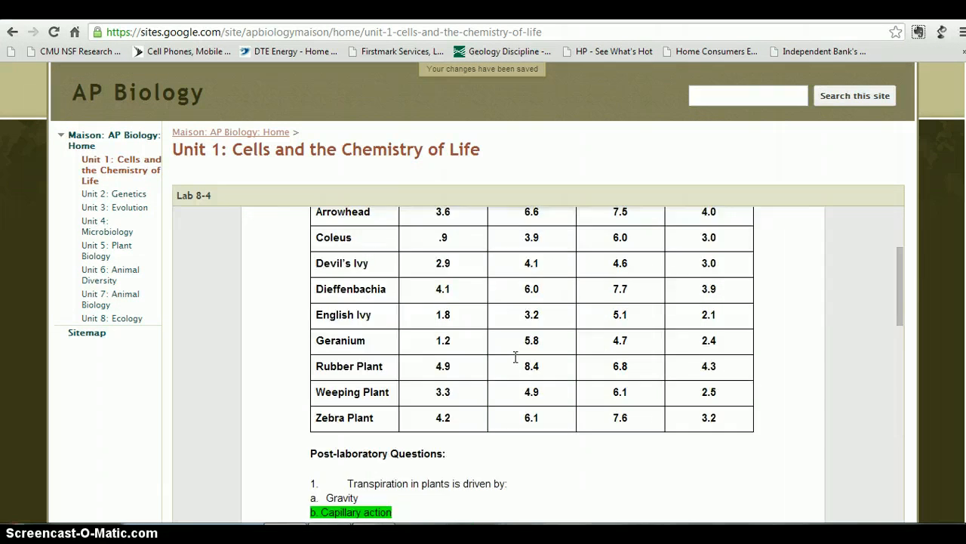
scroll(down, 3)
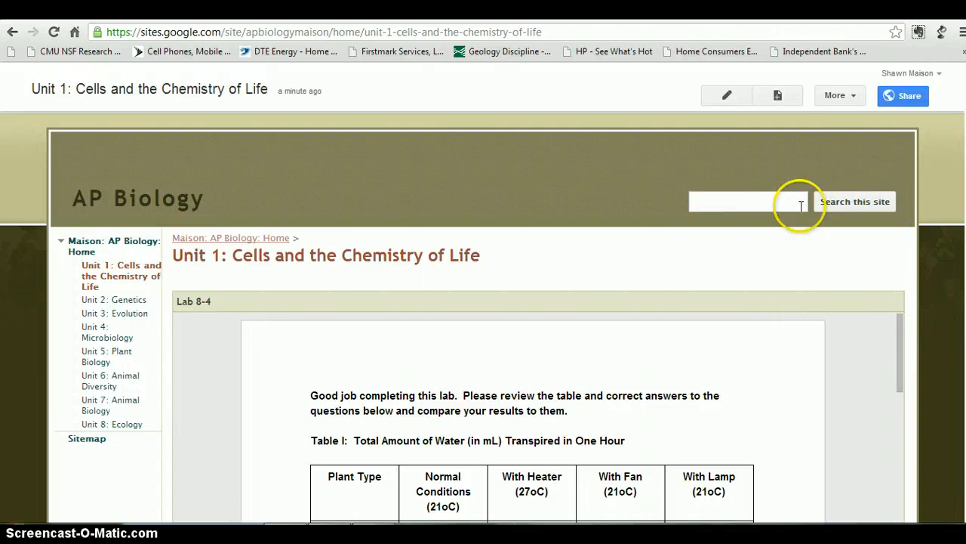
mouse_move(776, 96)
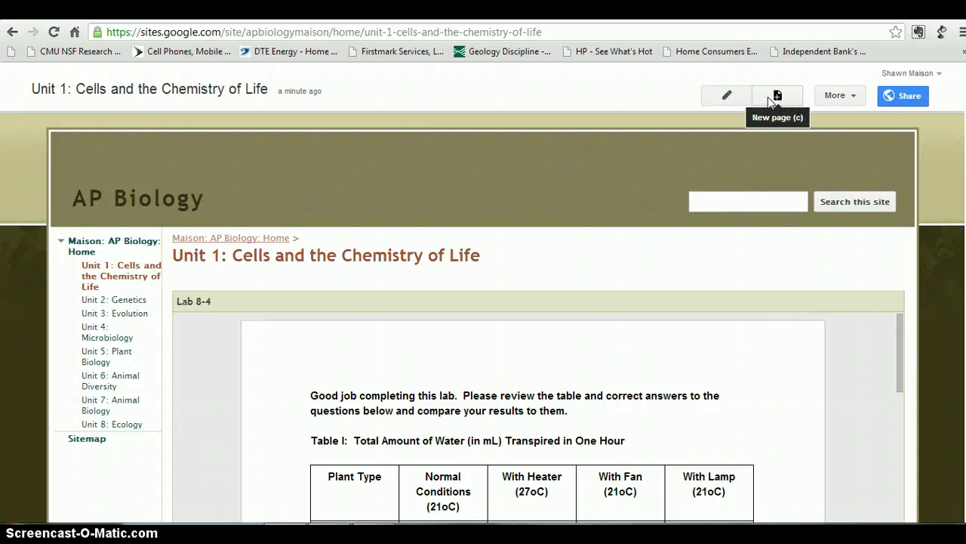
mouse_move(803, 130)
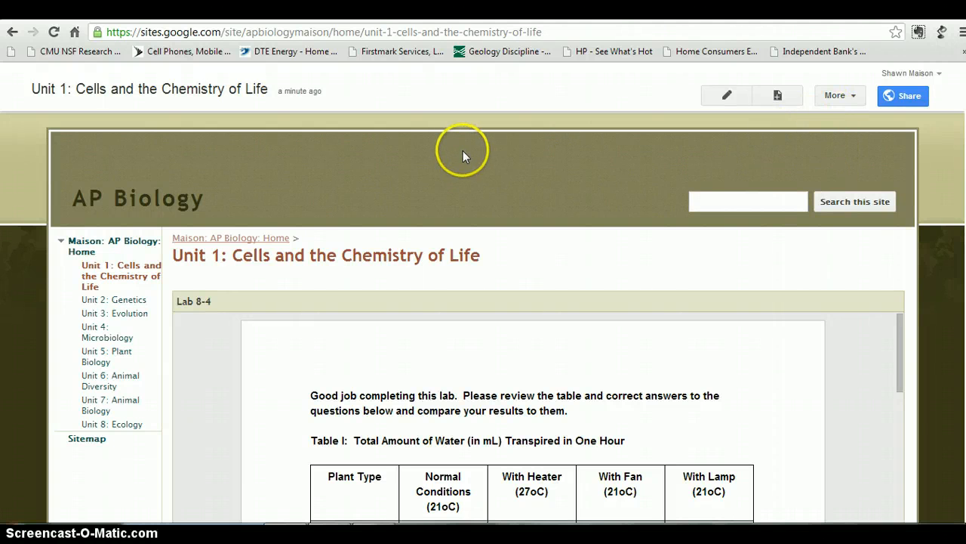
mouse_move(589, 127)
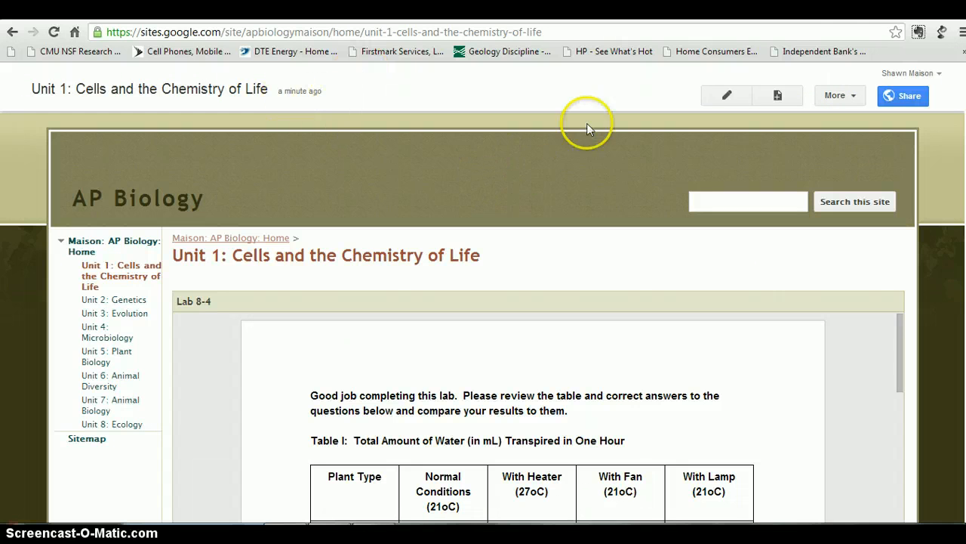